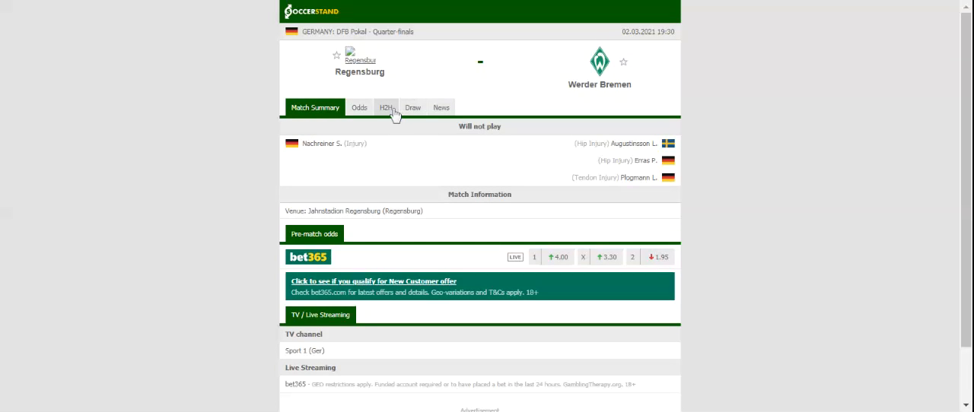
Load the H2H section showing Regensburg's recent home results and their previous Werder Bremen meeting.
click(387, 106)
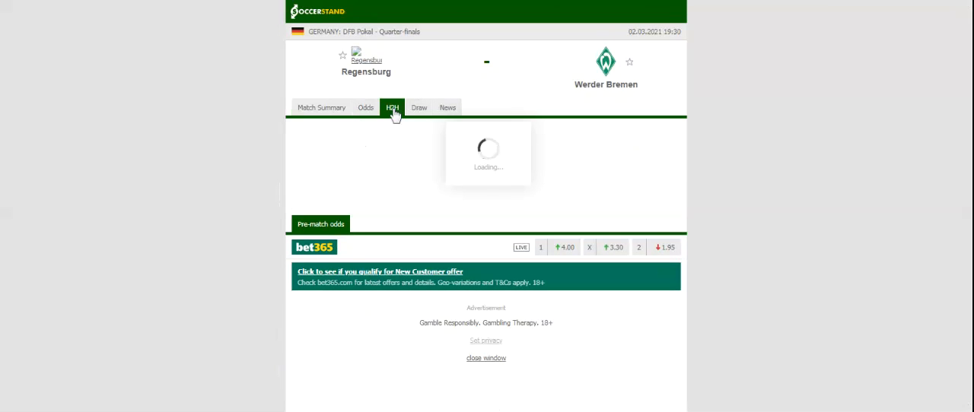
click(391, 107)
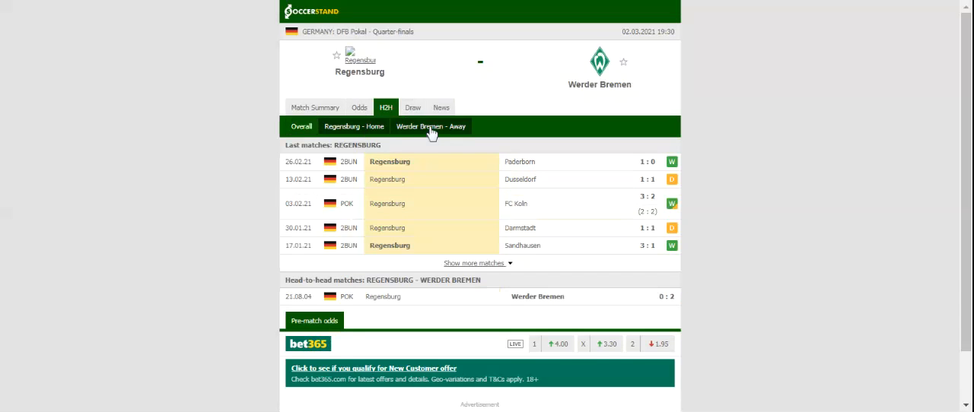
Check Werder Bremen's recent away results, then display the full-time 1X2 bookmaker odds table.
click(431, 126)
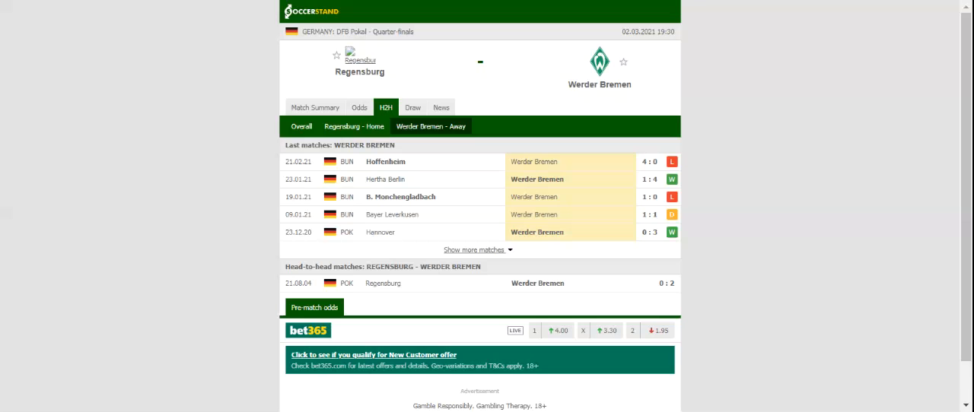
mouse_move(359, 146)
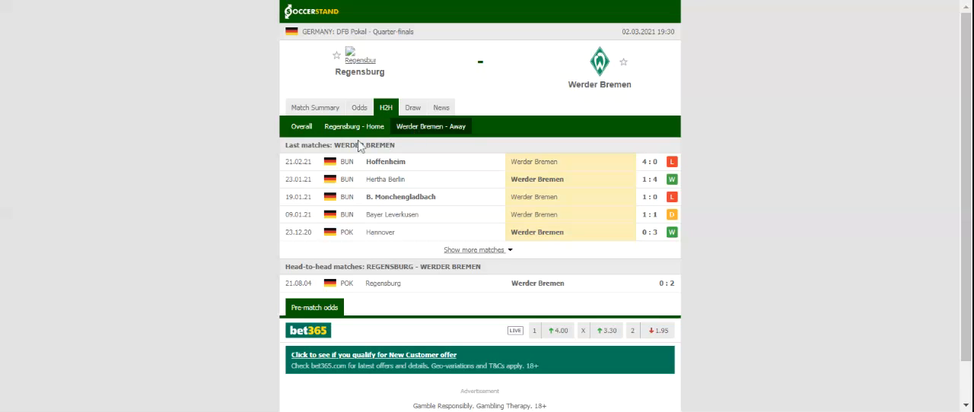
click(359, 107)
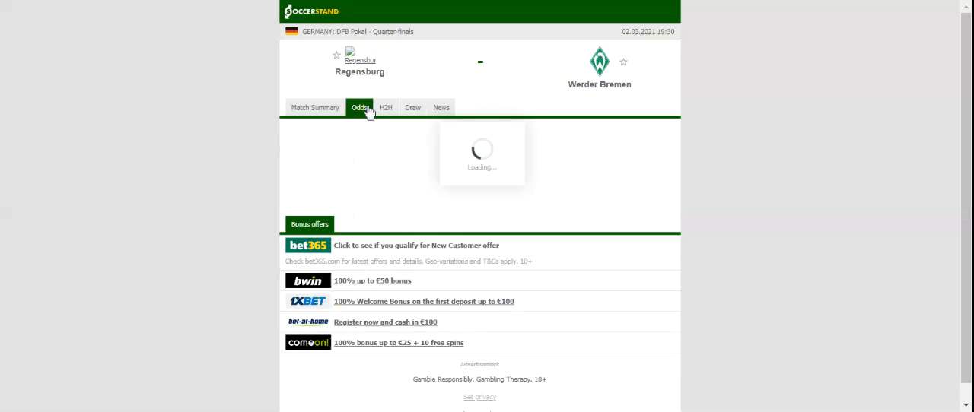
click(359, 108)
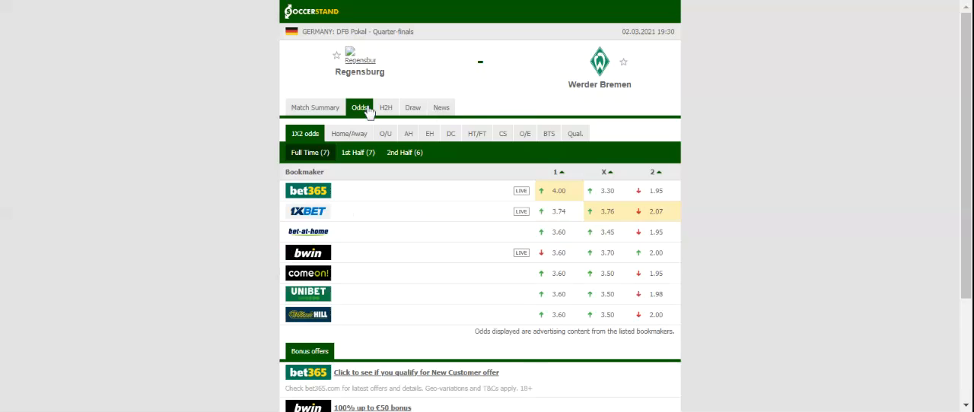